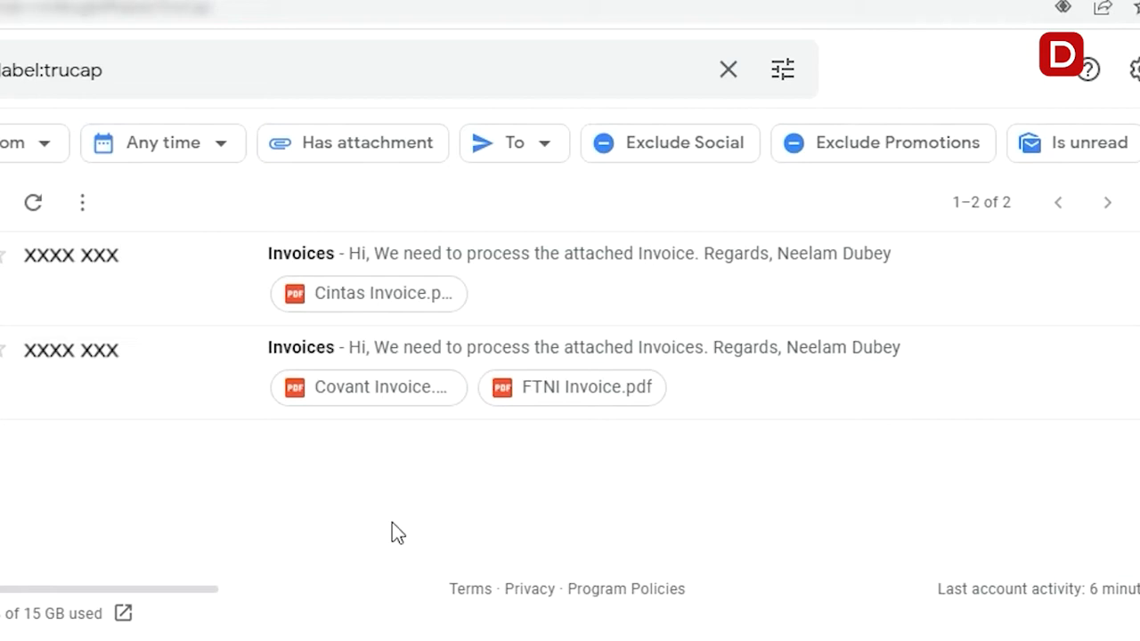
Open an attached invoice PDF from the trucap-labelled Gmail results
click(572, 387)
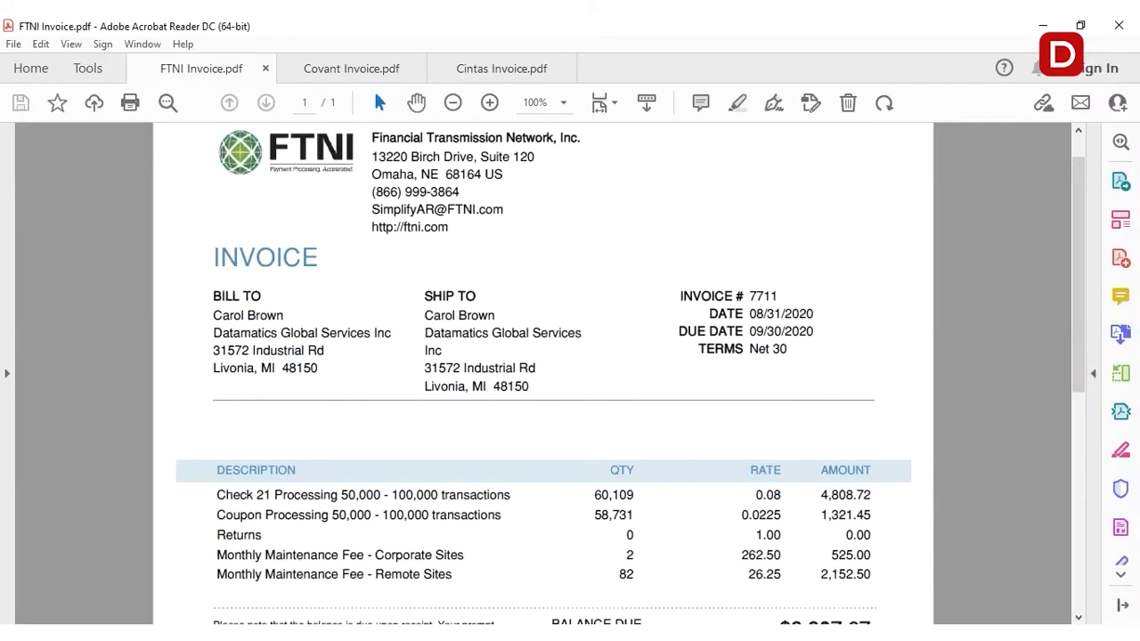
Review the FTNI, Covant and Cintas invoice PDFs in Acrobat Reader
click(500, 67)
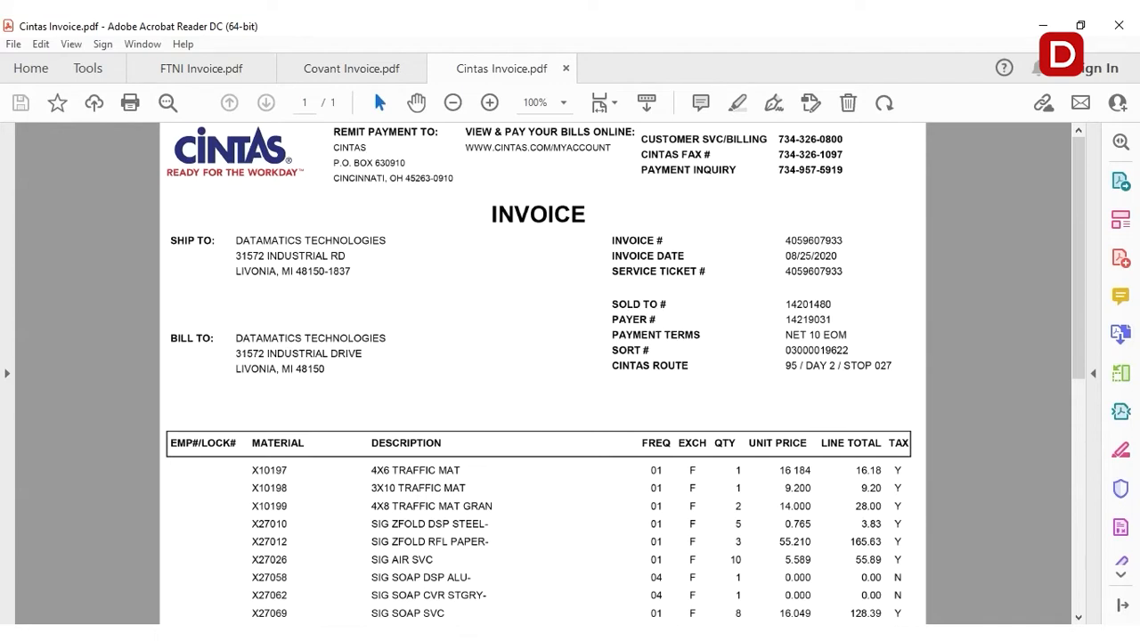
click(351, 68)
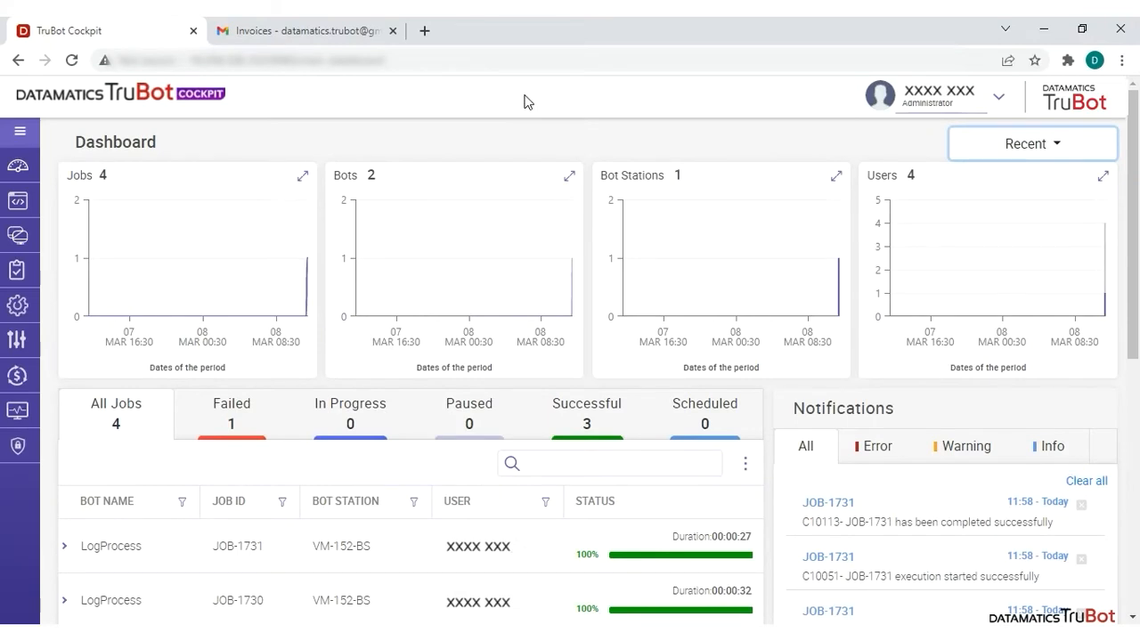
View the bot list showing BOT-1050 running, then return to the Cockpit dashboard
click(19, 200)
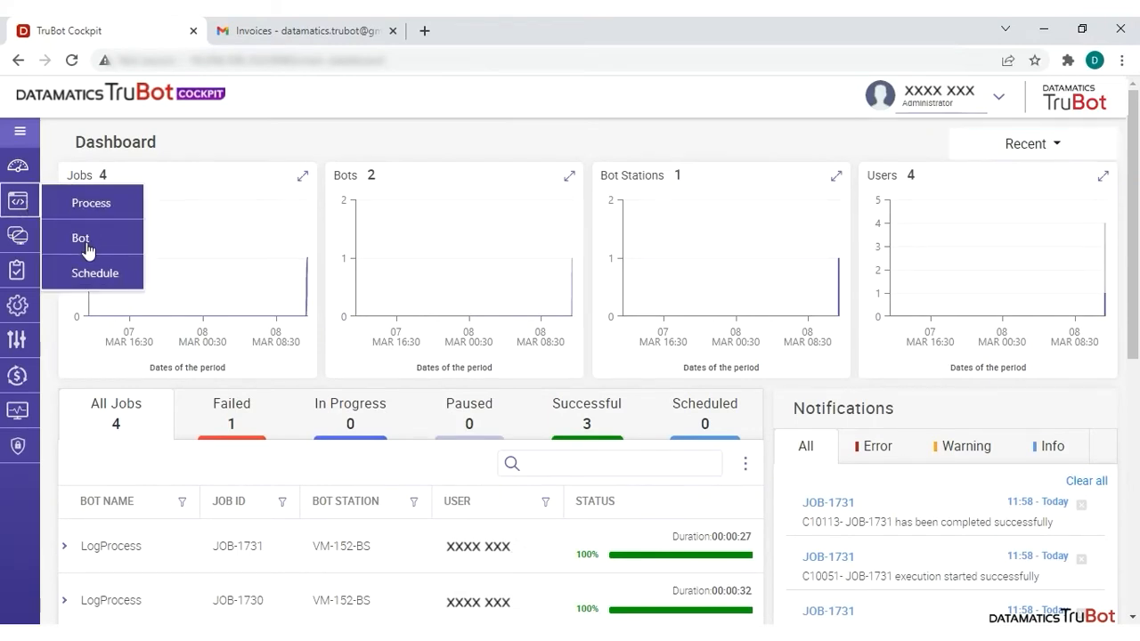
click(80, 238)
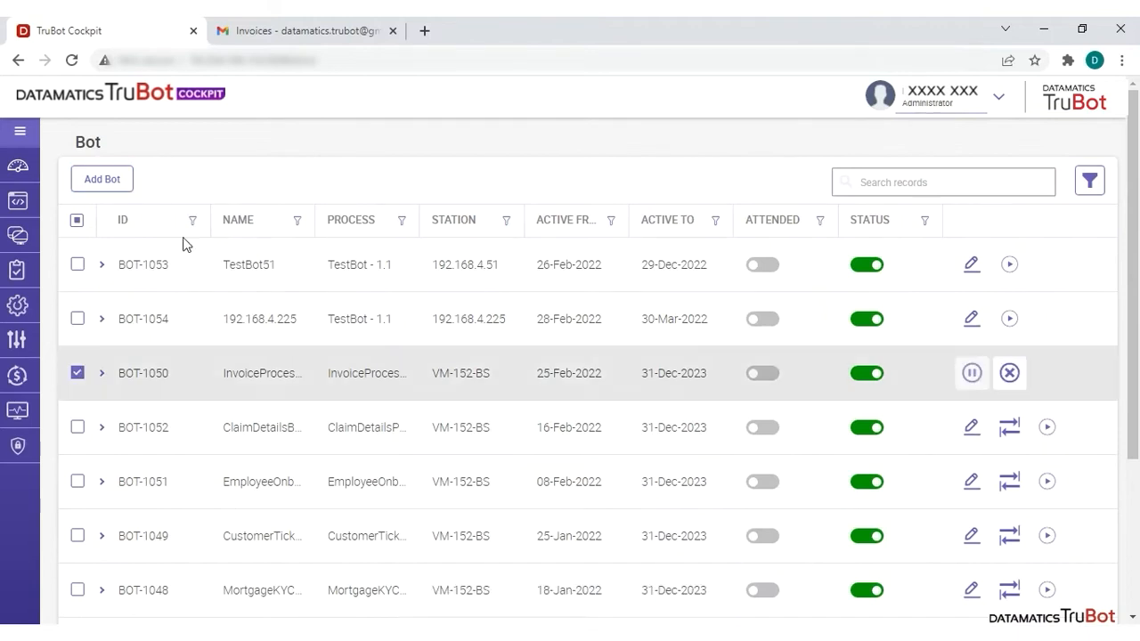
click(19, 166)
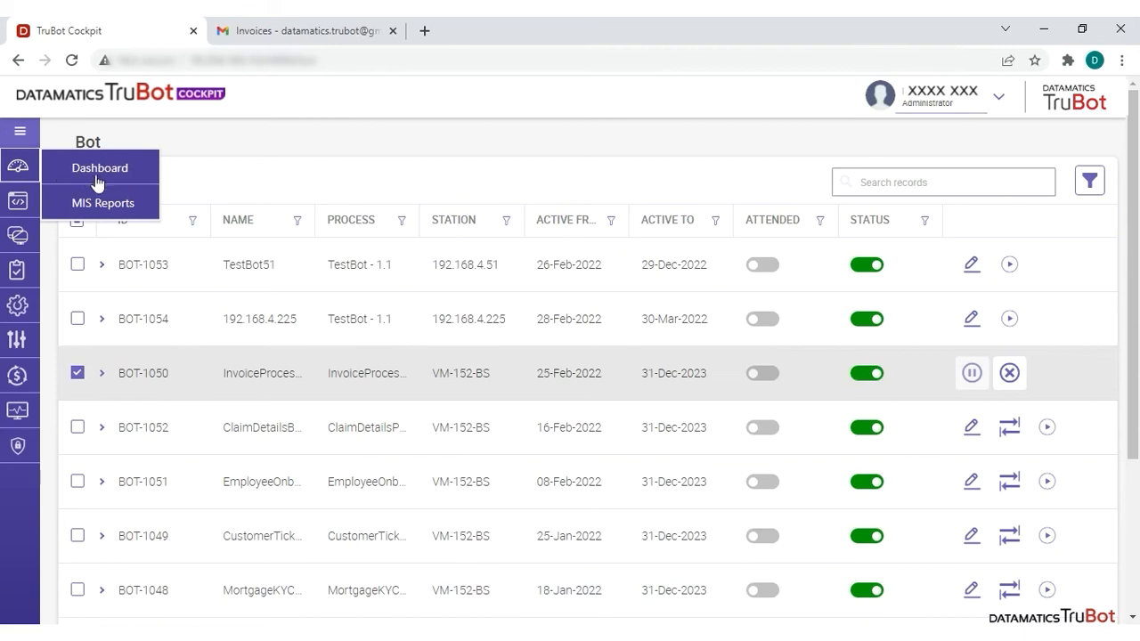
click(100, 168)
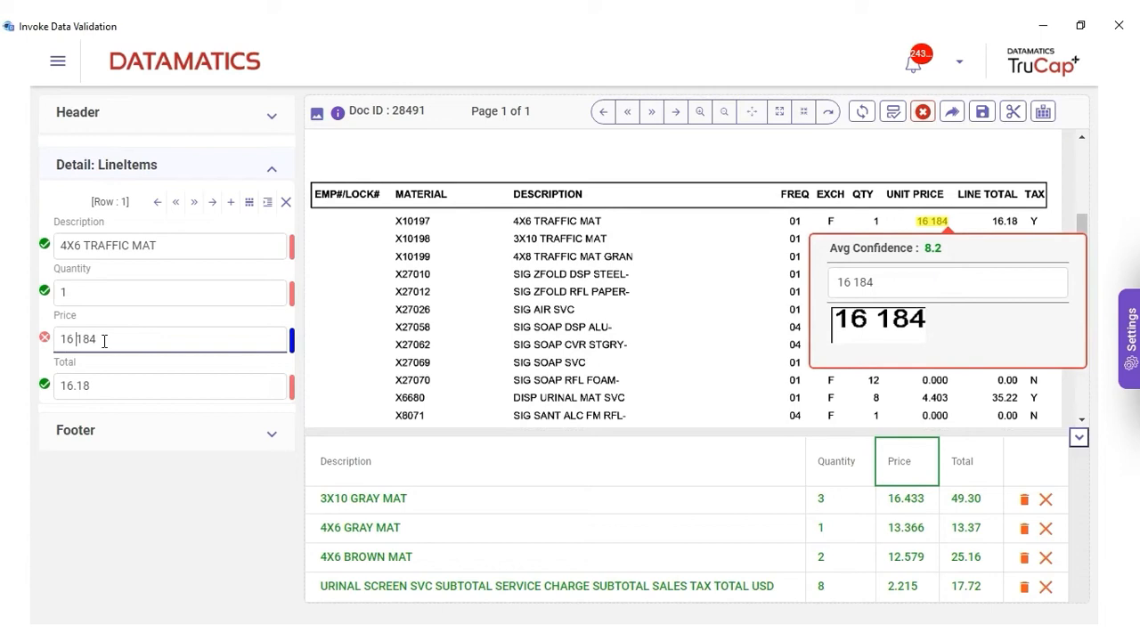
Set the 4X6 TRAFFIC MAT price to 16.184 and save, overriding validation errors with remark 'accept'
text(.)
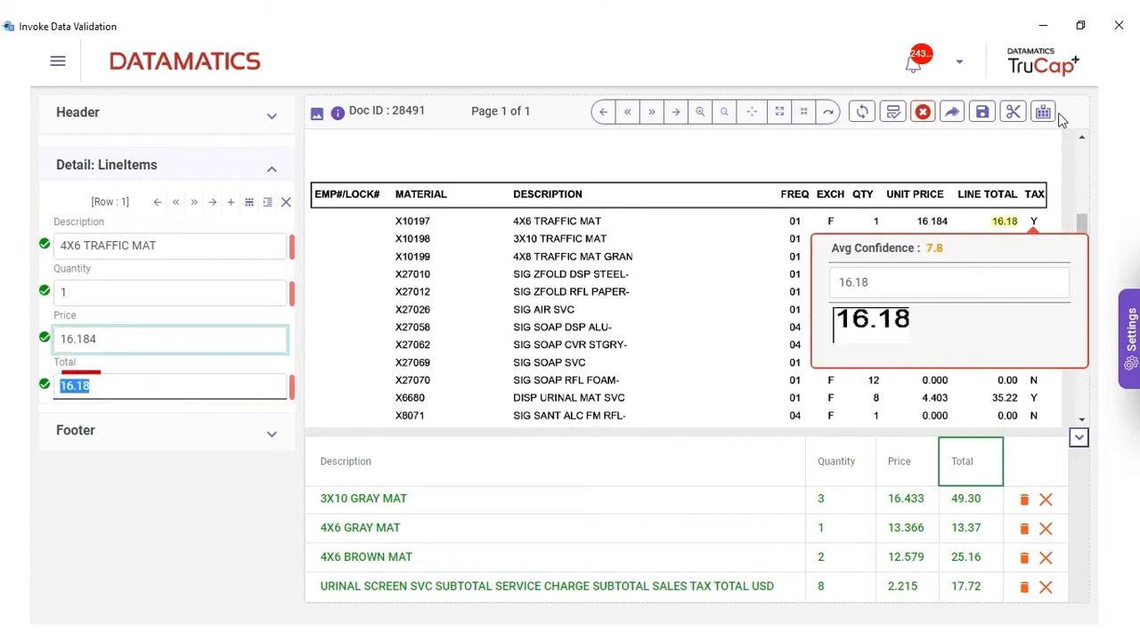
click(981, 111)
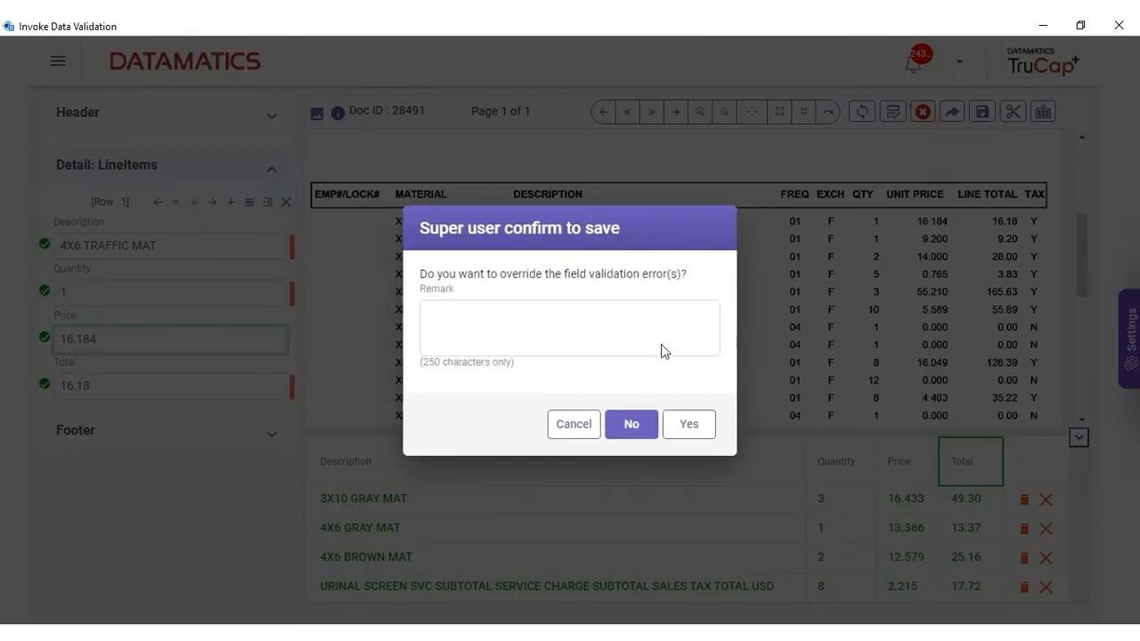
text(accept)
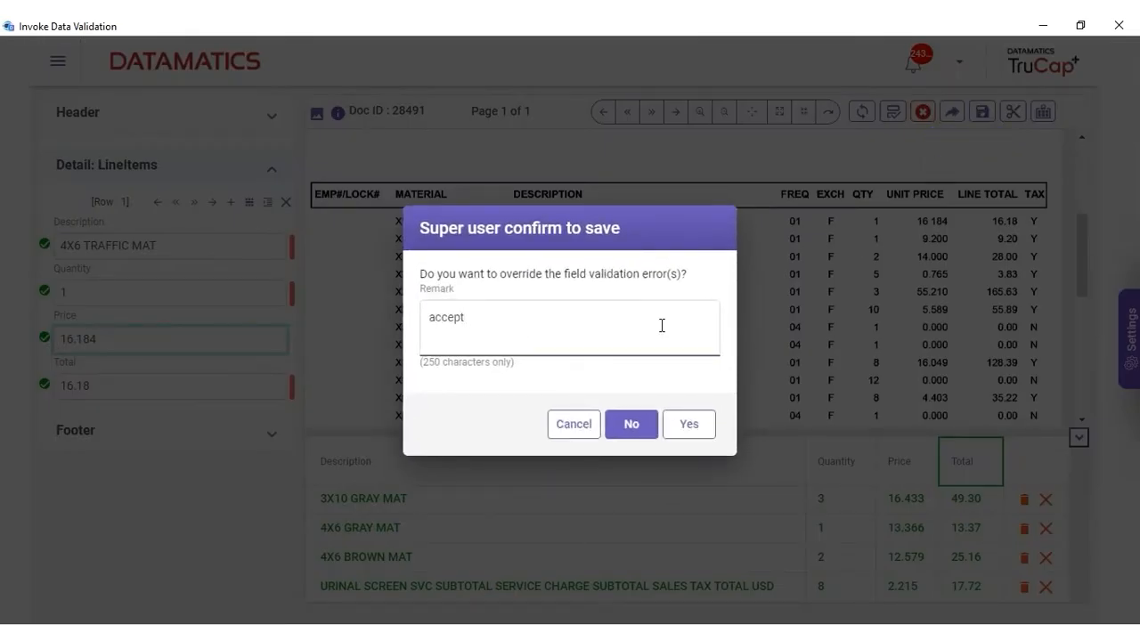
click(688, 424)
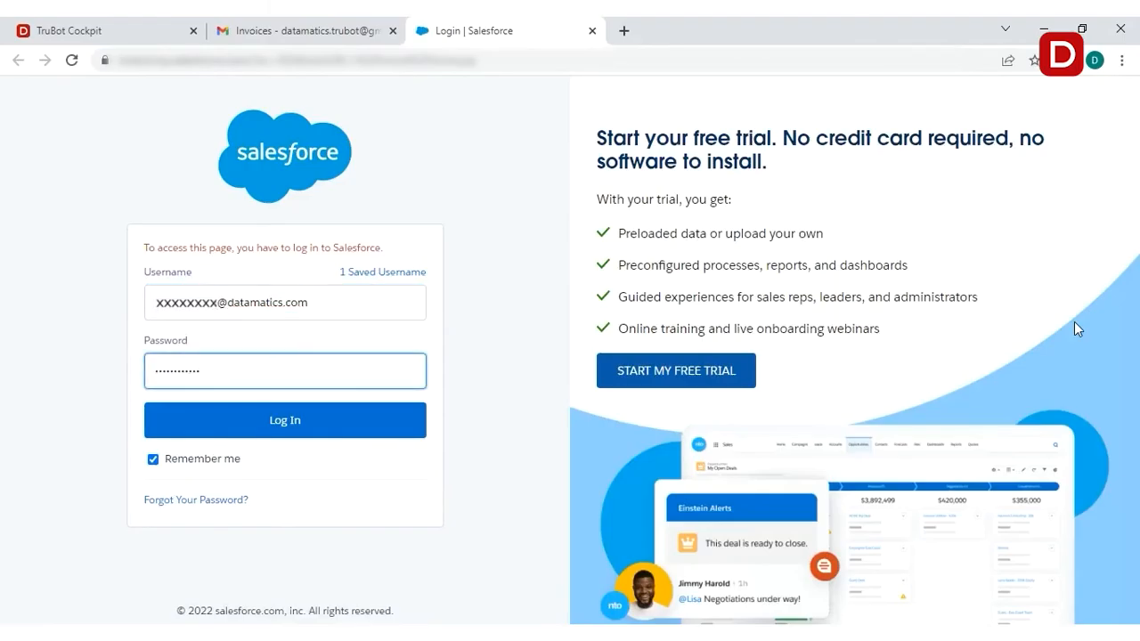
Log in to Salesforce and save new invoice records 10582 (amount 575.00) and 7711
click(285, 420)
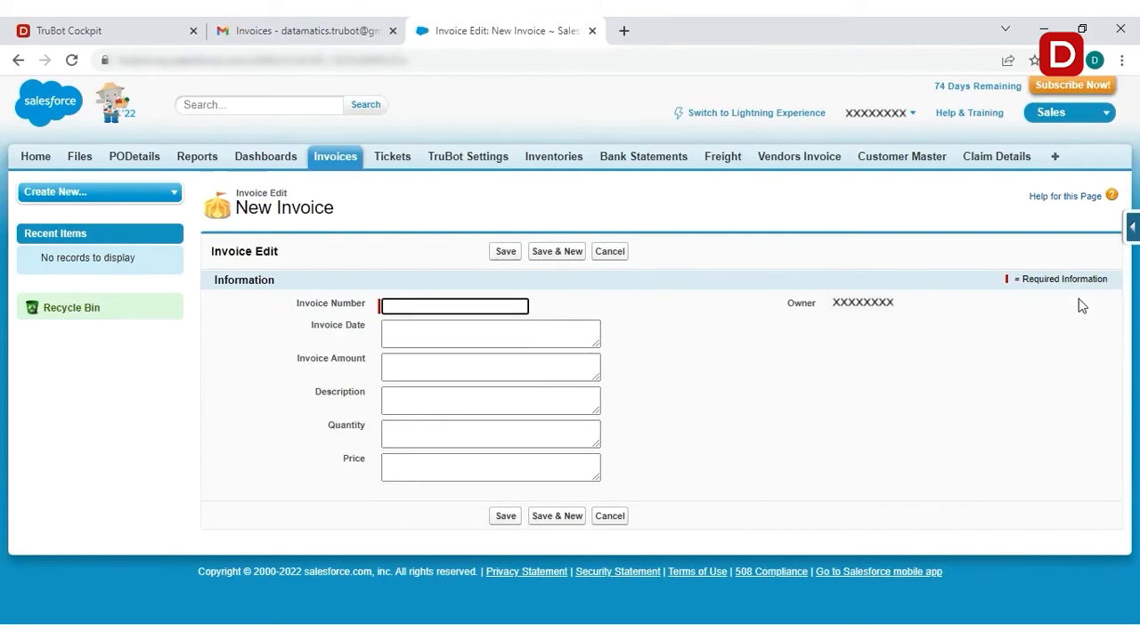
text(575.00)
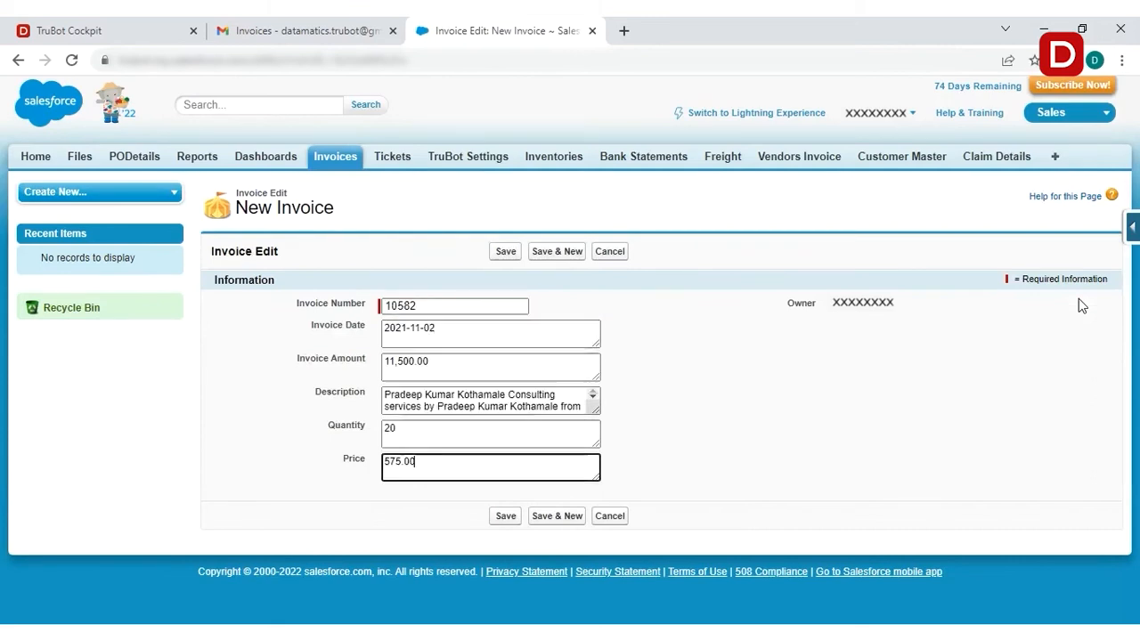
click(506, 251)
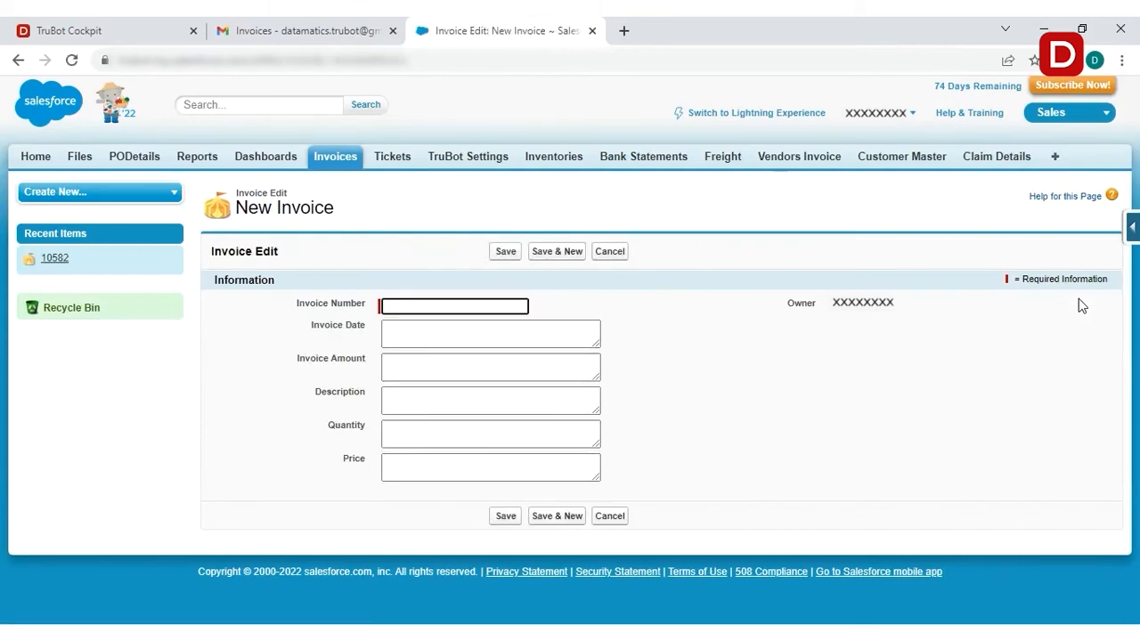
click(506, 251)
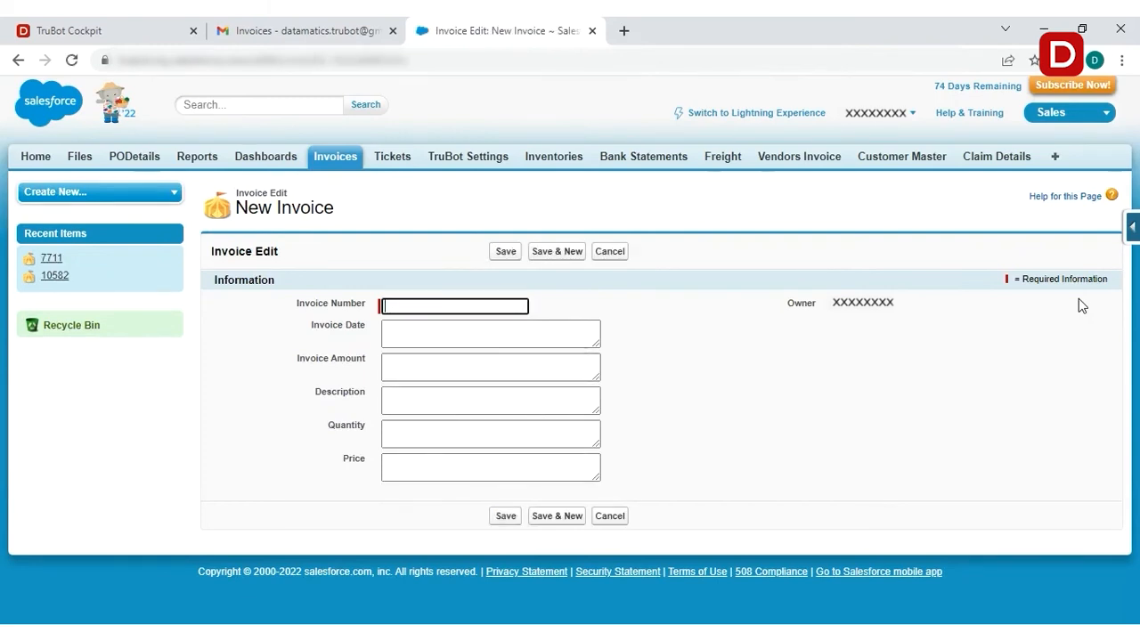
click(609, 249)
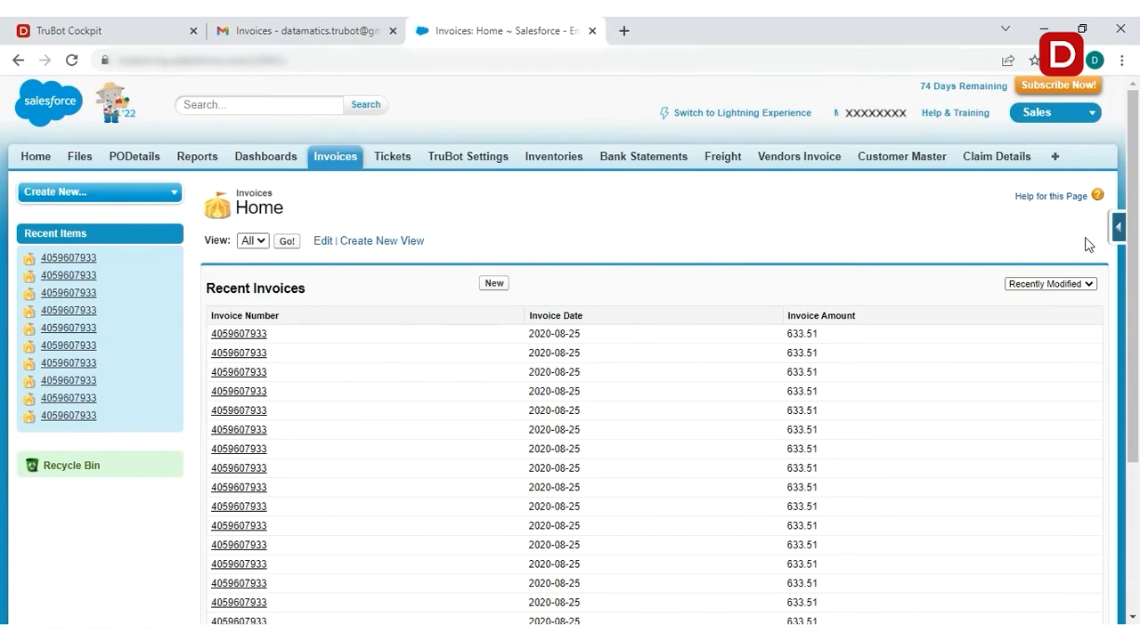
click(100, 30)
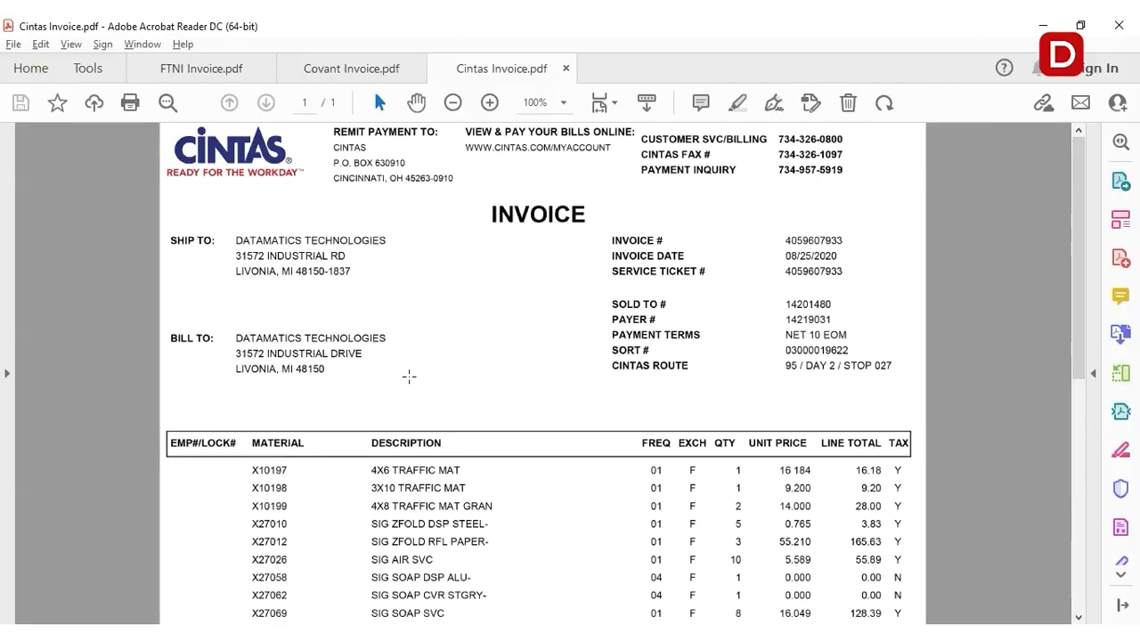
mouse_move(762, 481)
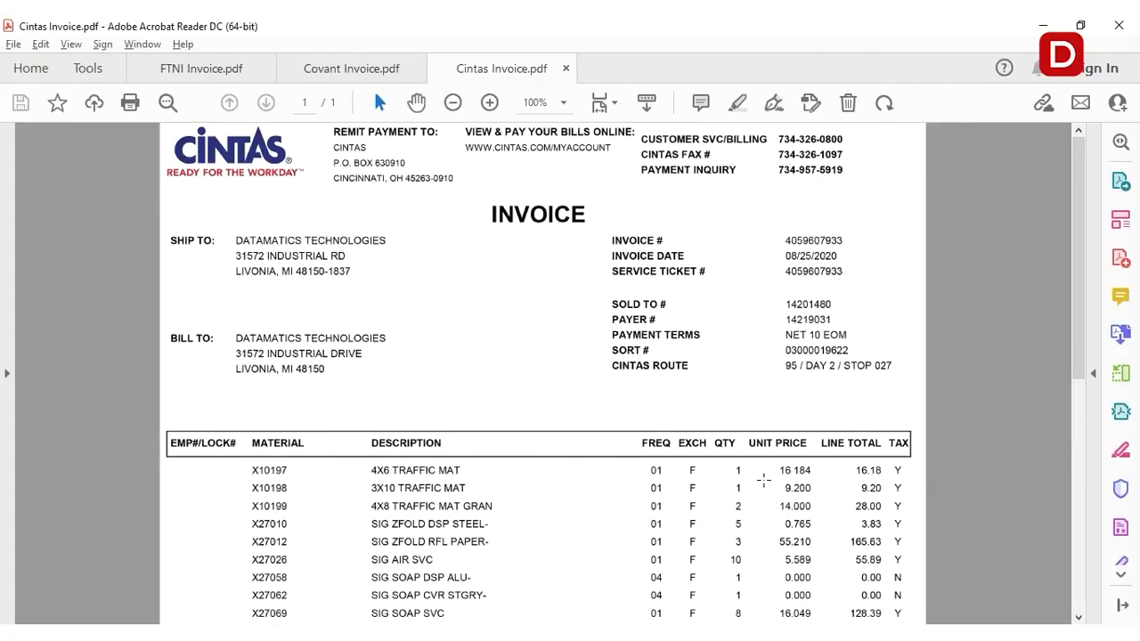
mouse_move(797, 470)
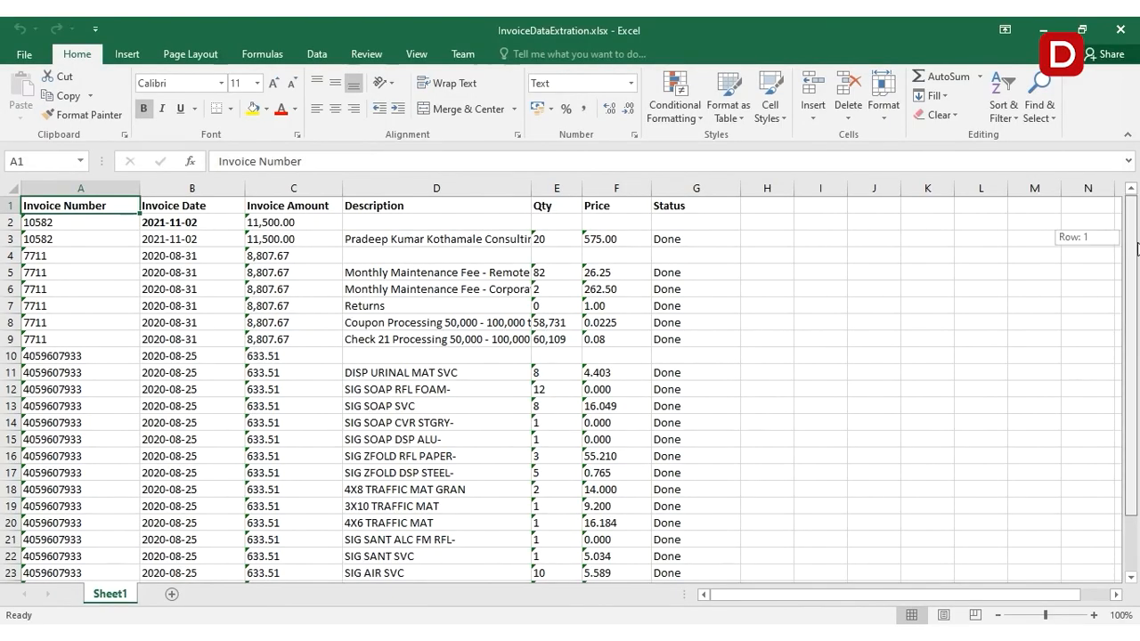
scroll(down, 3)
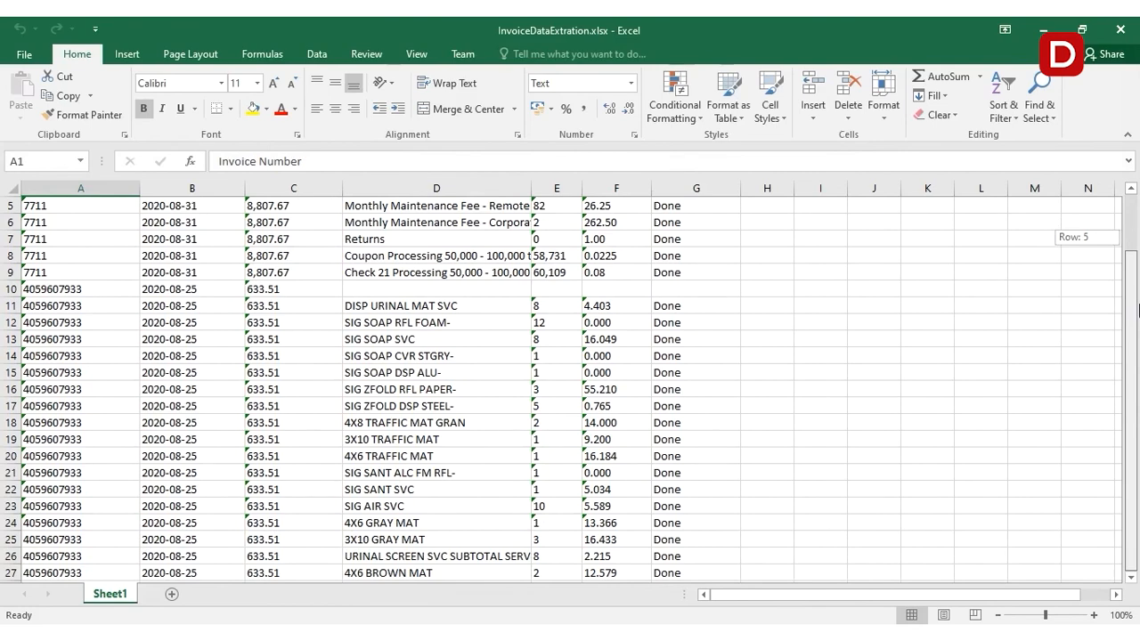